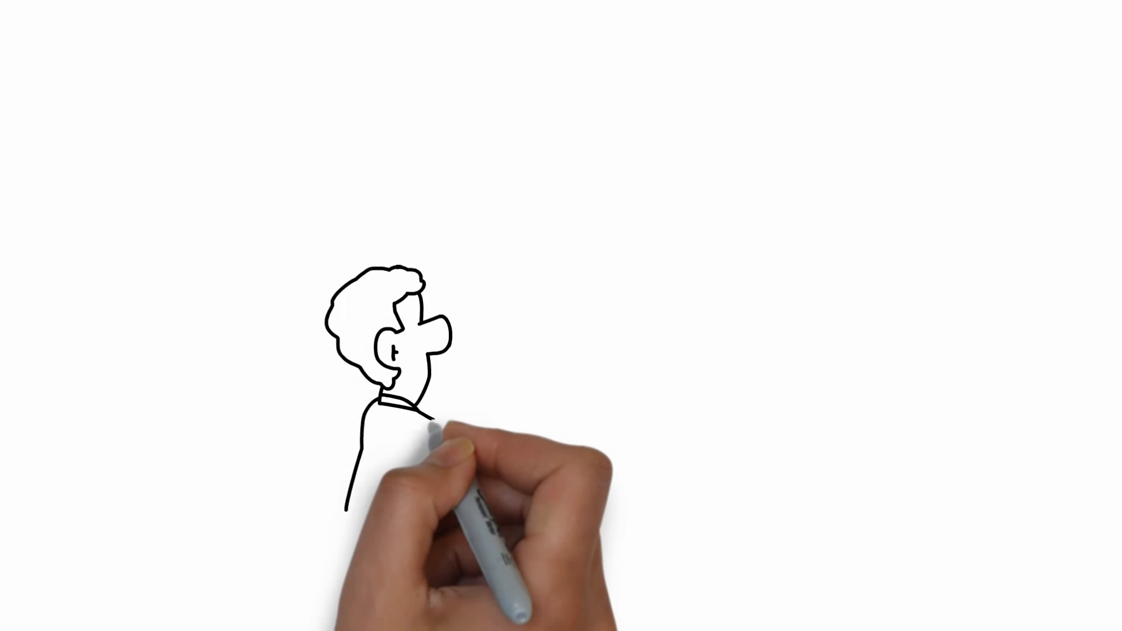
left_click_drag(429, 429, 566, 300)
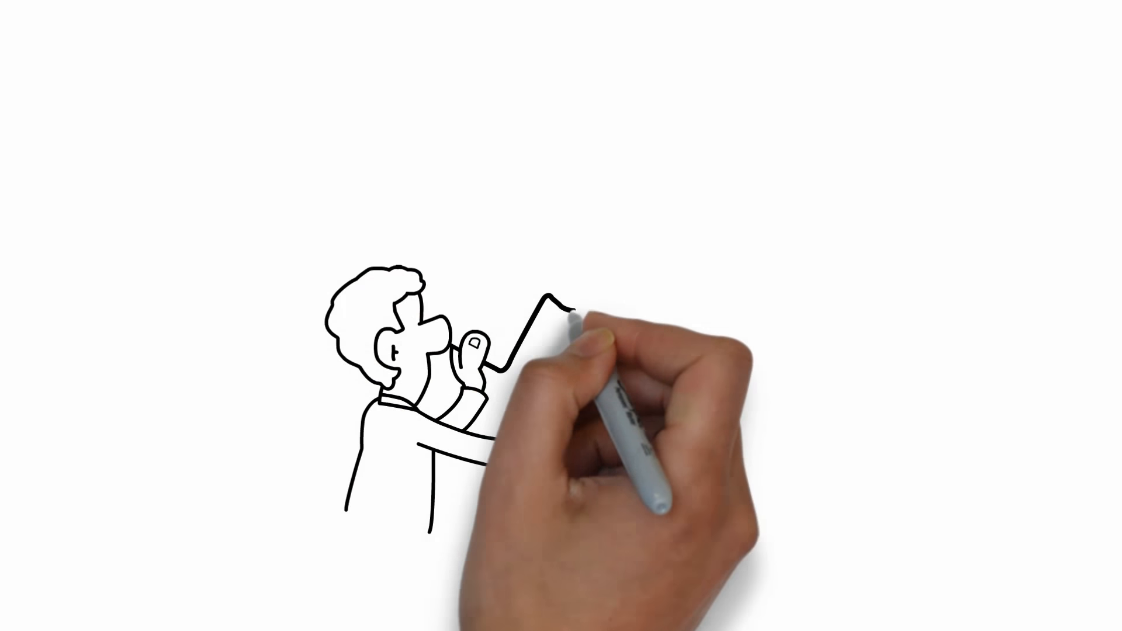